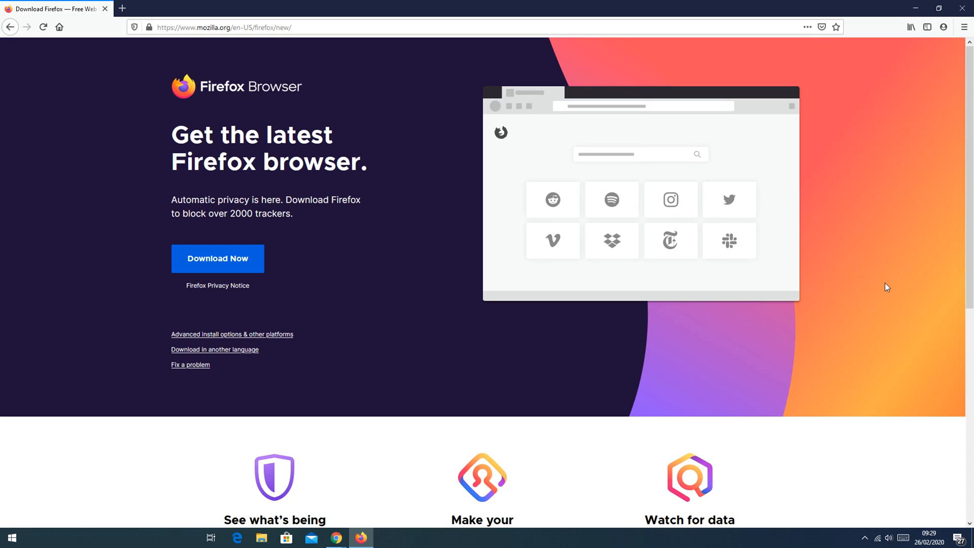
mouse_move(890, 303)
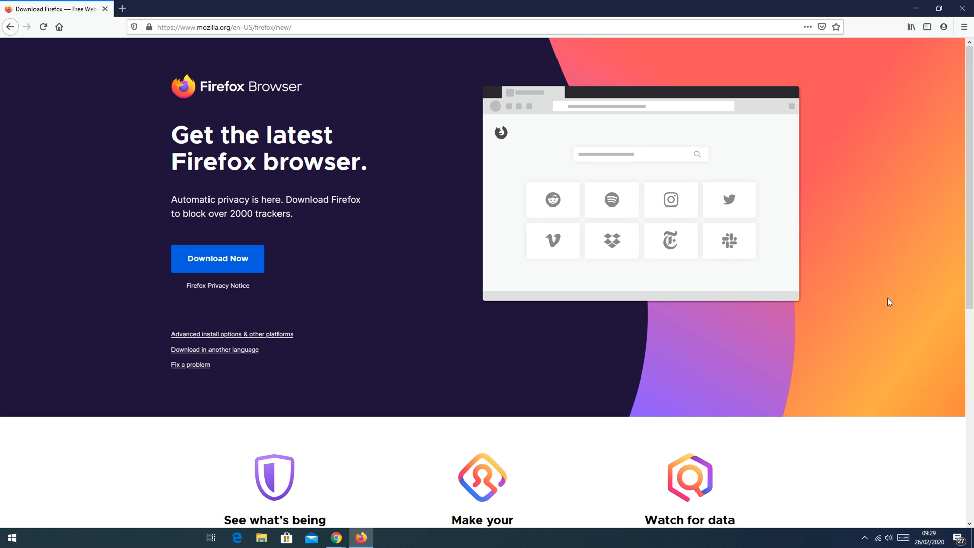
mouse_move(910, 326)
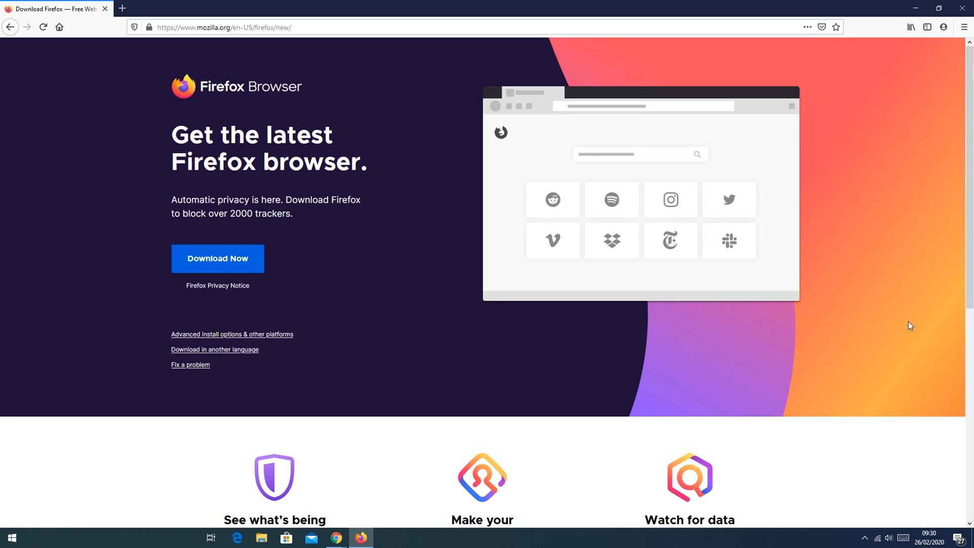
mouse_move(898, 240)
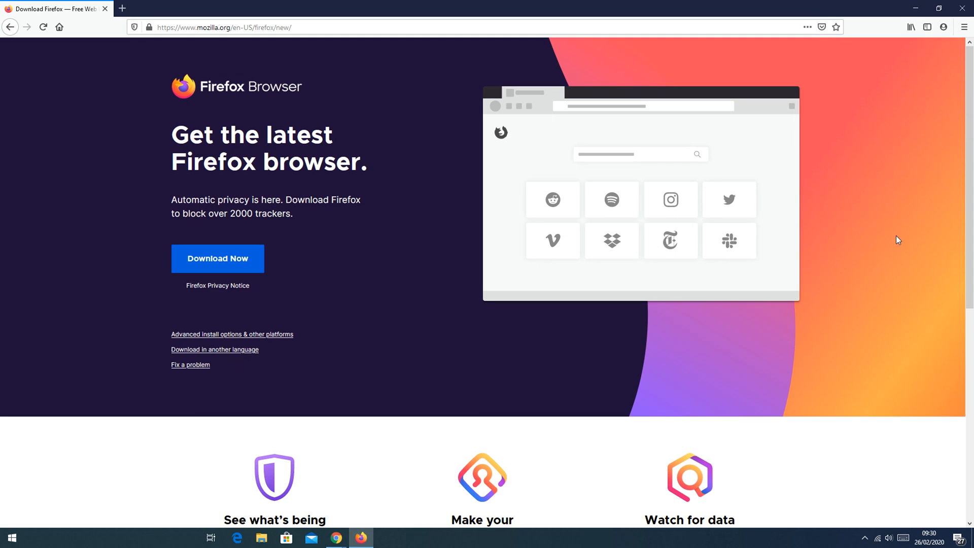
mouse_move(895, 219)
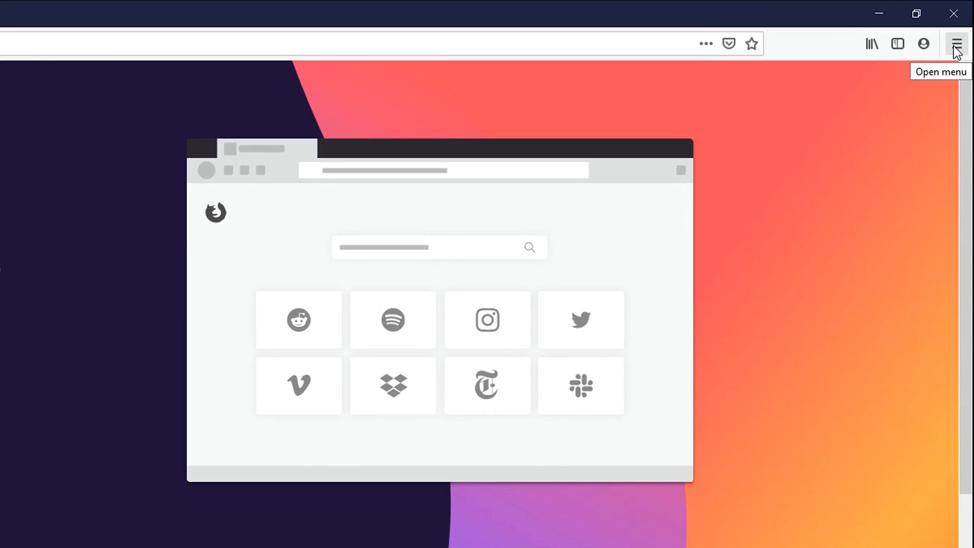
Show the About Firefox window from the Help menu, confirming version 73.0.1 is up to date.
click(956, 44)
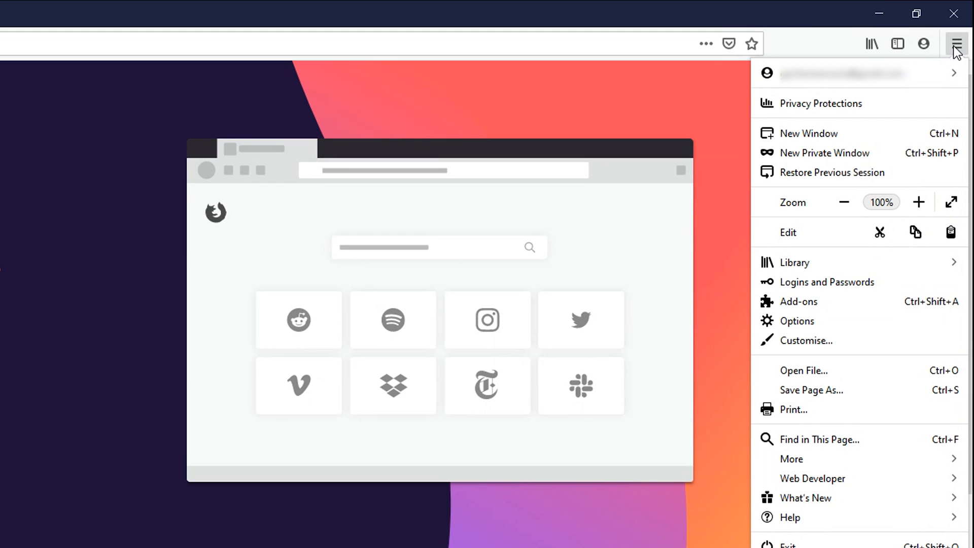
mouse_move(825, 526)
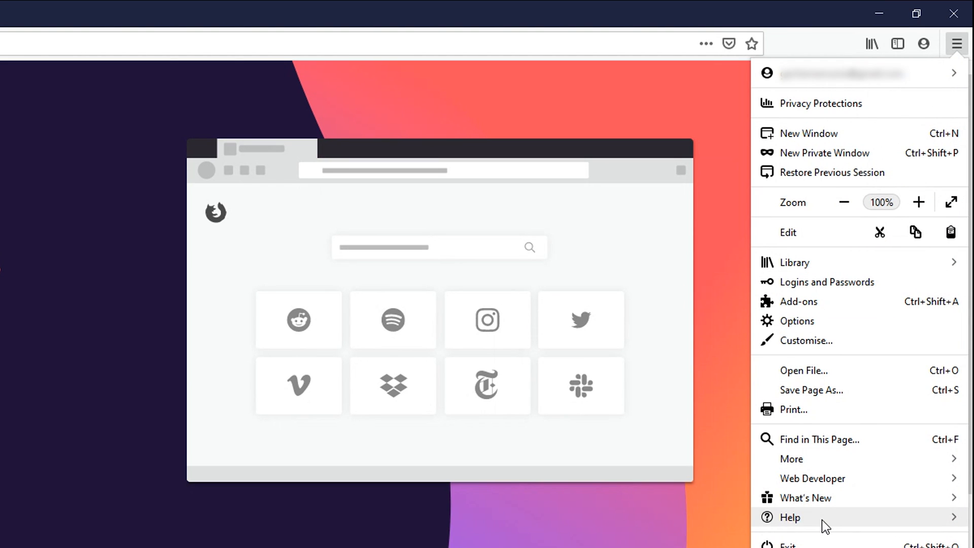
click(791, 517)
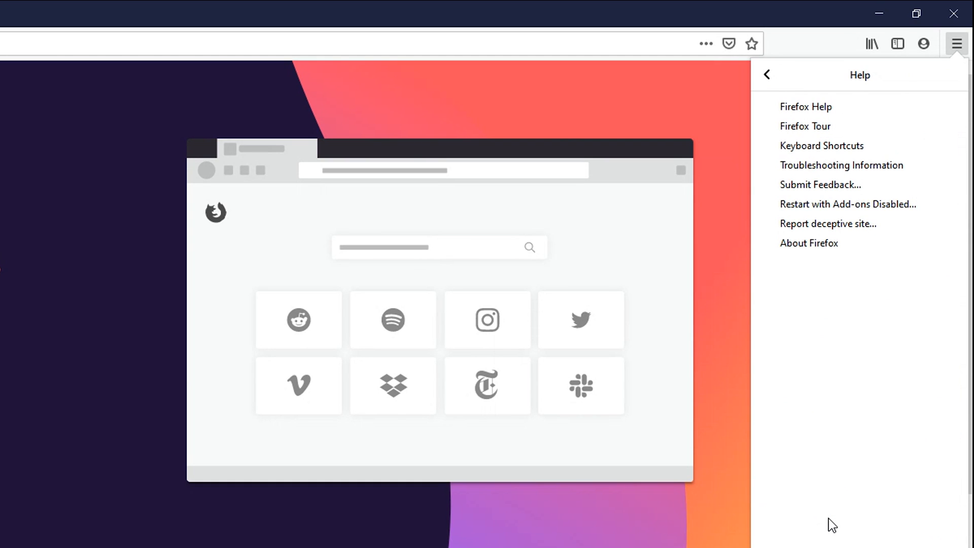
mouse_move(809, 244)
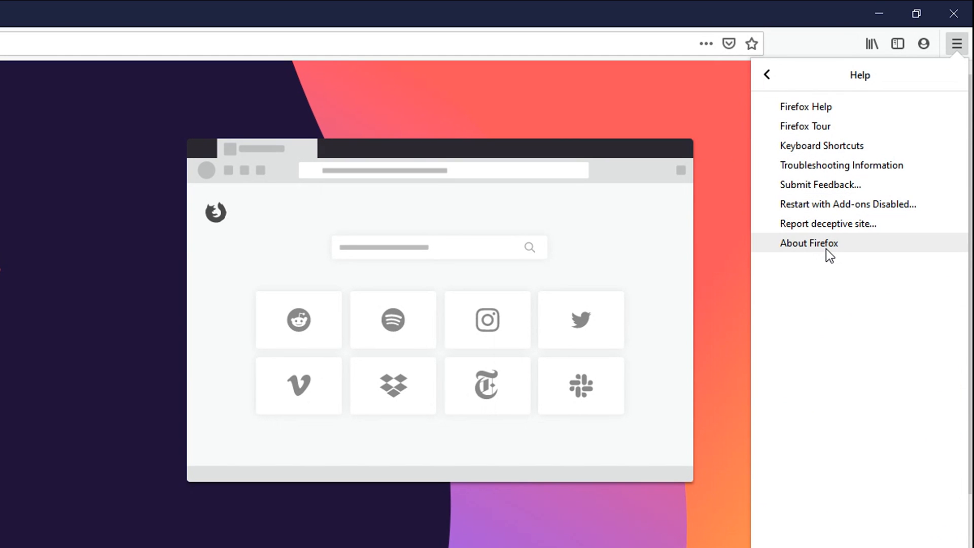
click(809, 243)
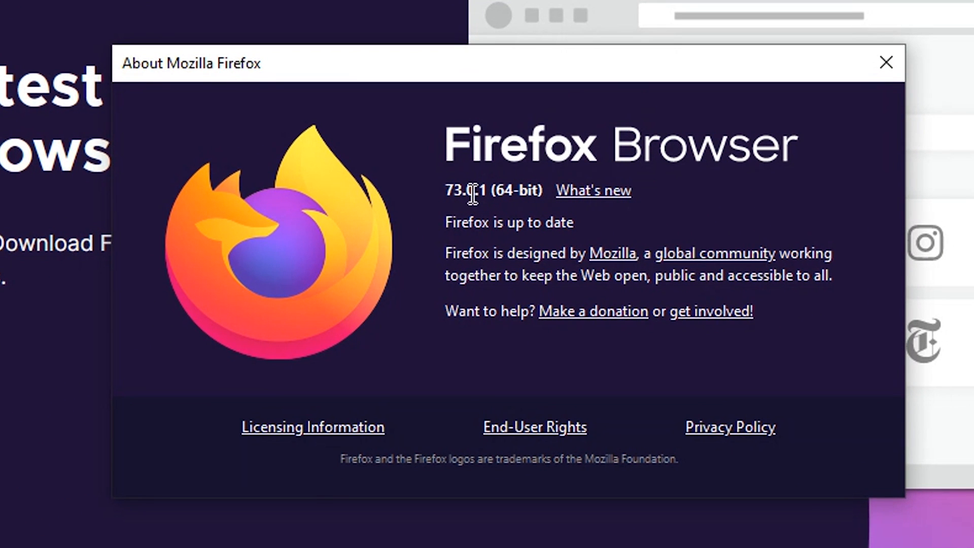
mouse_move(502, 239)
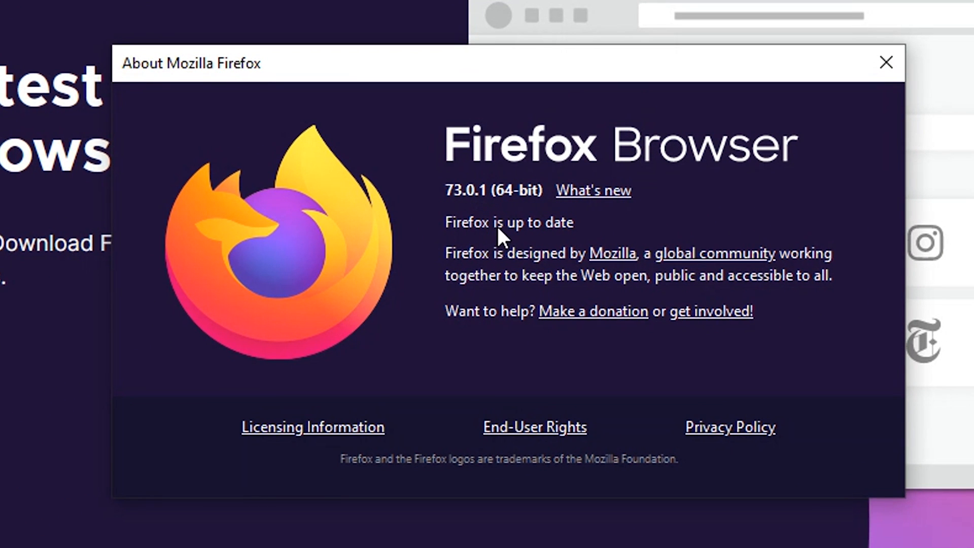
mouse_move(471, 241)
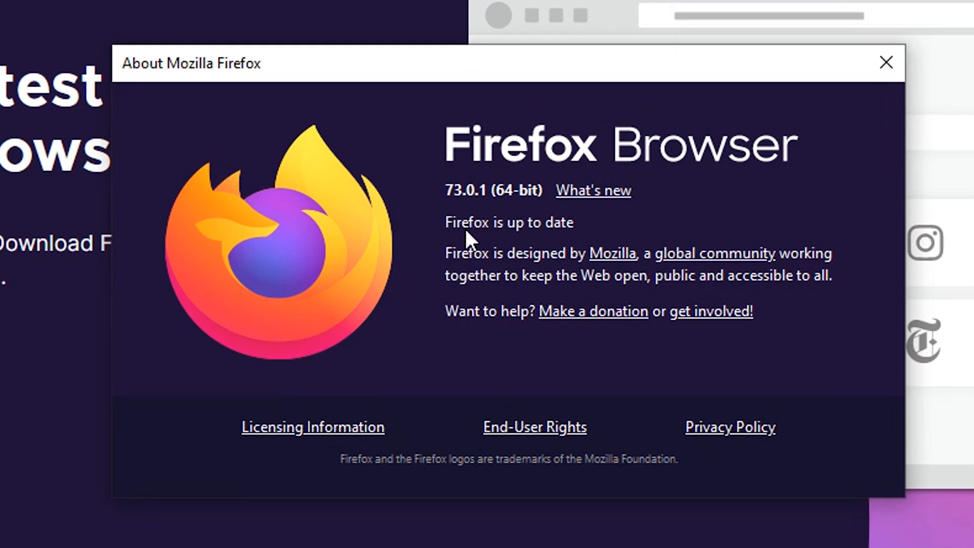
mouse_move(564, 241)
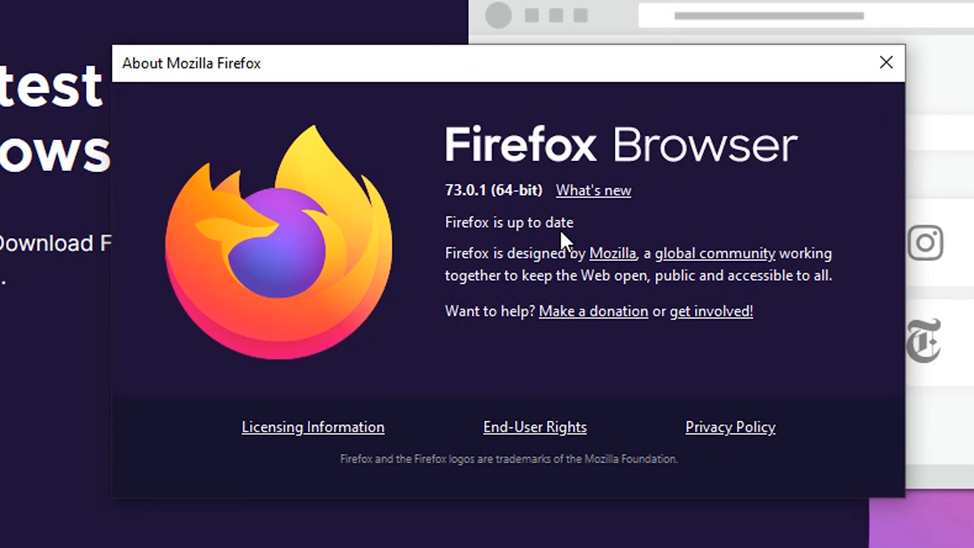
mouse_move(727, 382)
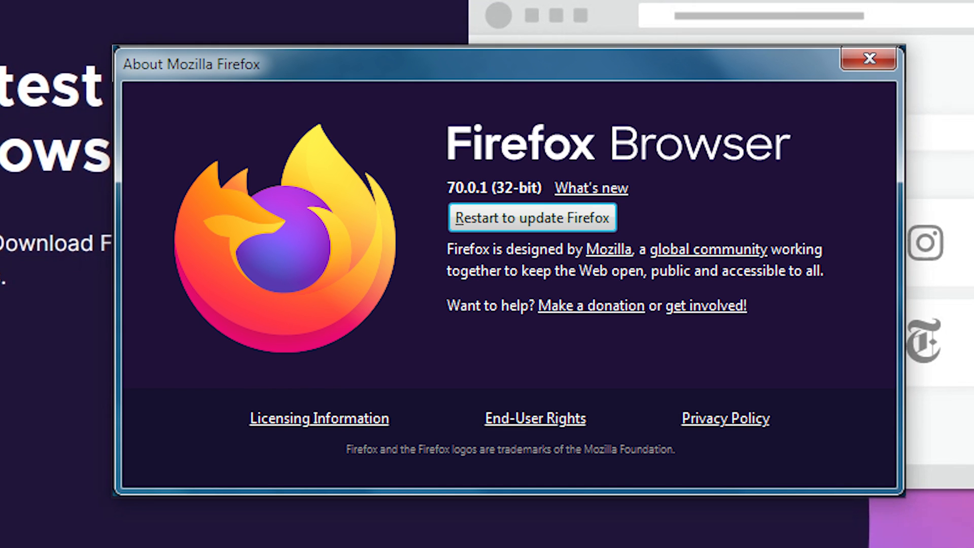
Close the About Mozilla Firefox dialog, leaving the Firefox download page showing.
click(869, 59)
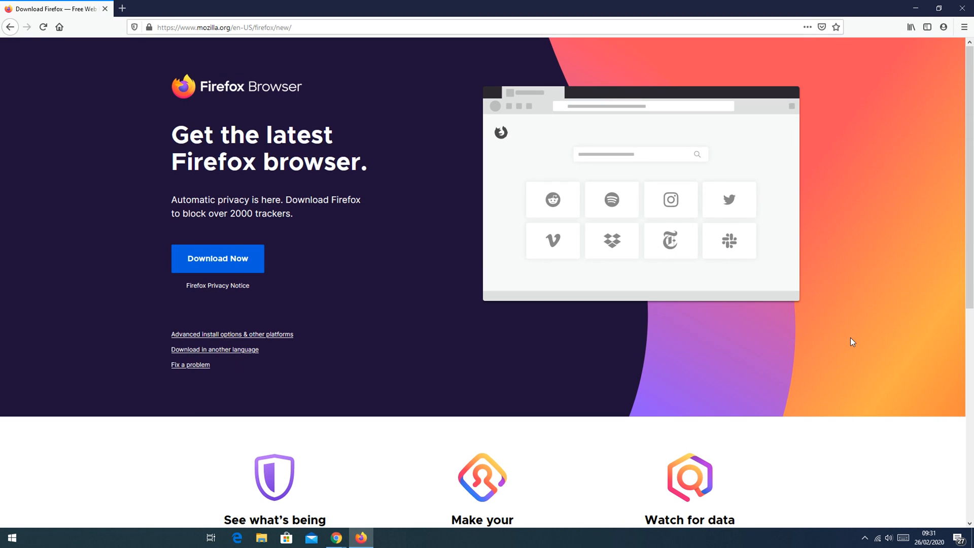
mouse_move(930, 212)
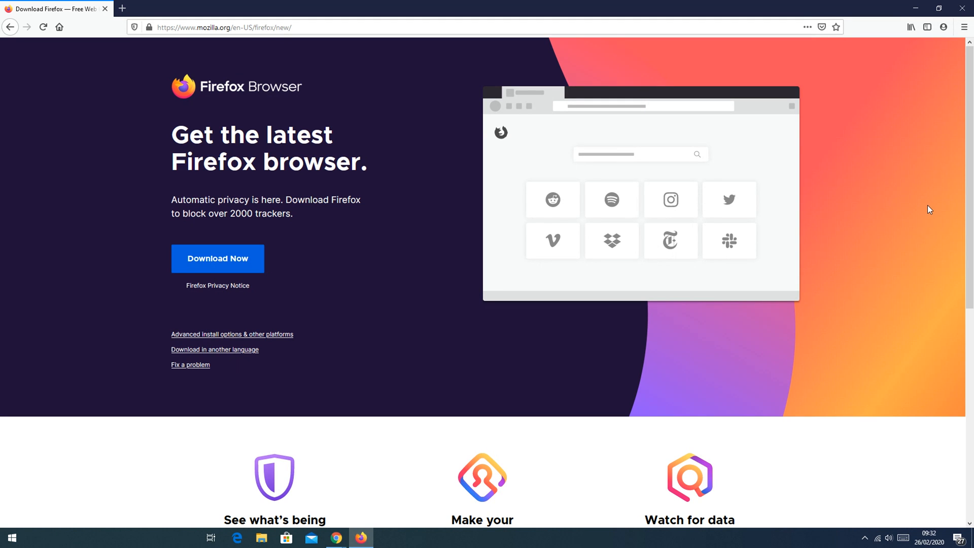
click(941, 8)
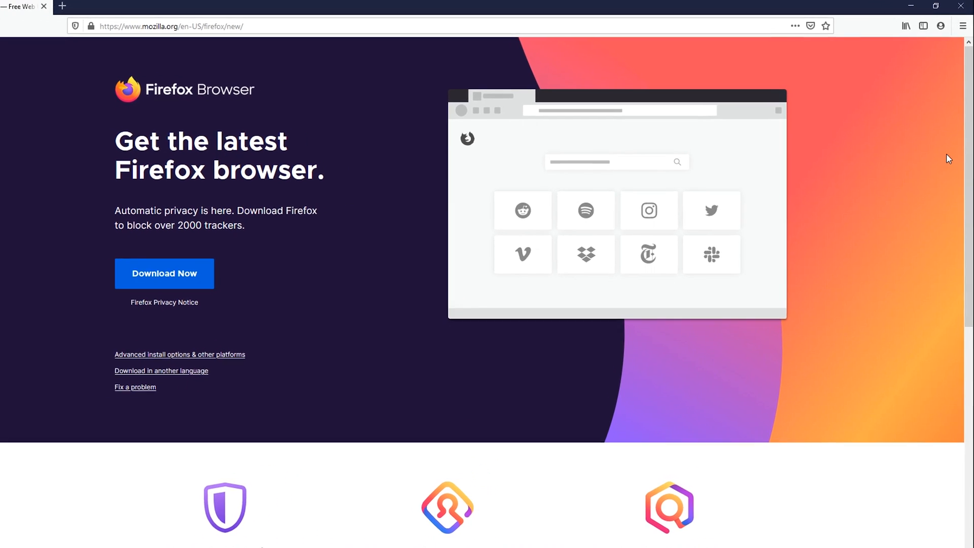
Open Firefox Options in a new tab, showing the General settings.
click(960, 26)
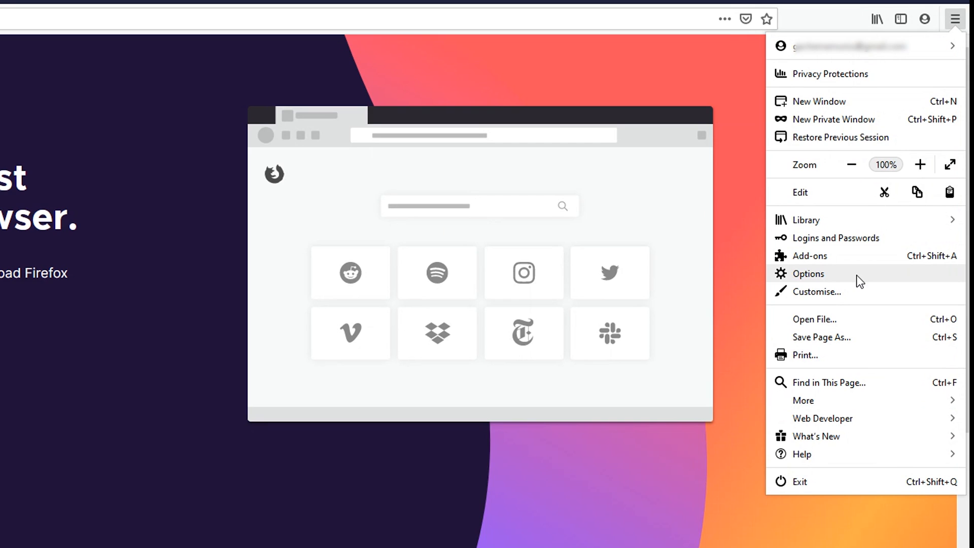
click(808, 273)
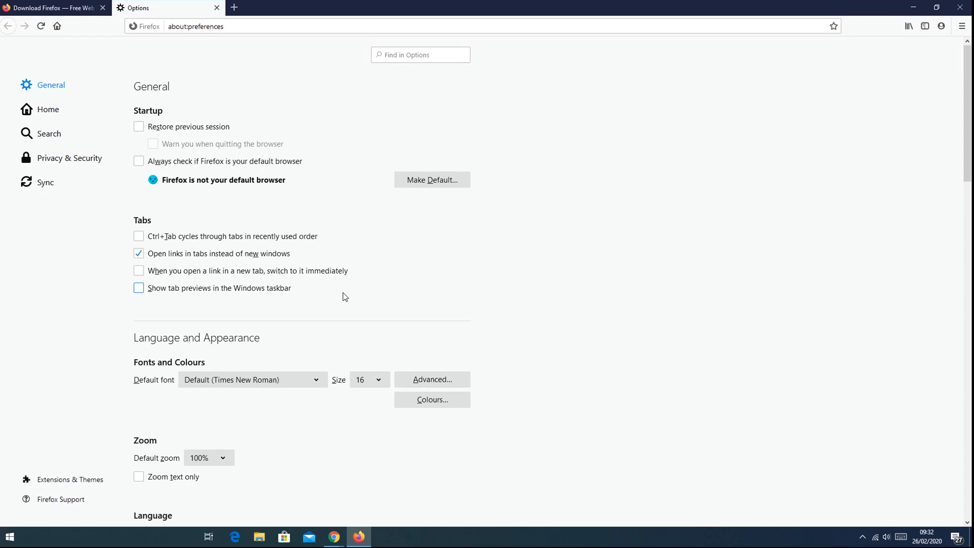
Under Firefox Updates, select 'Check for updates but let you choose to install them'.
scroll(down, 3)
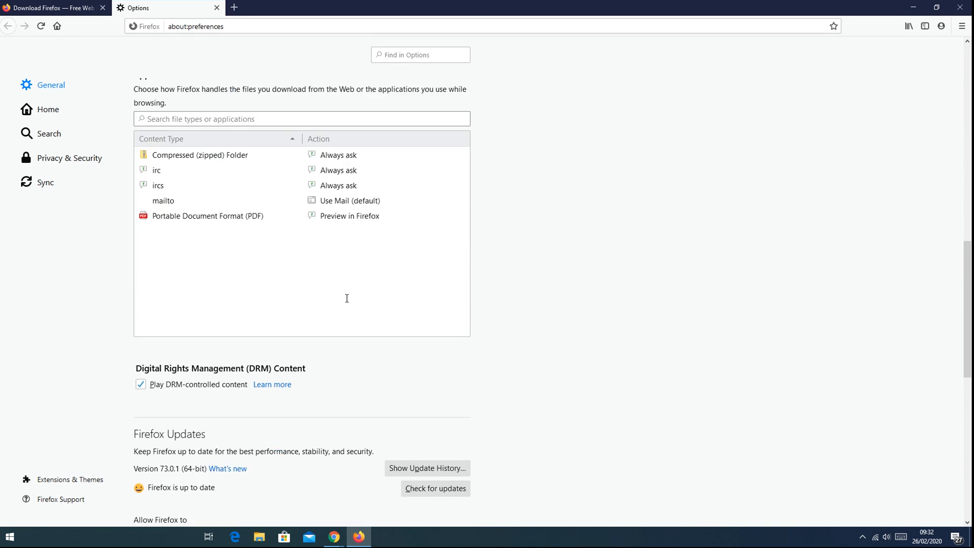
scroll(down, 3)
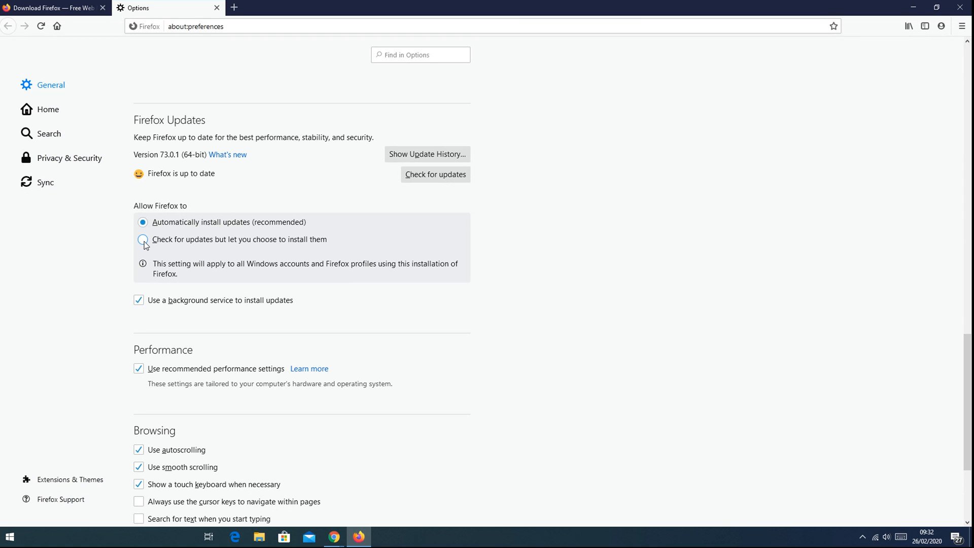
click(144, 241)
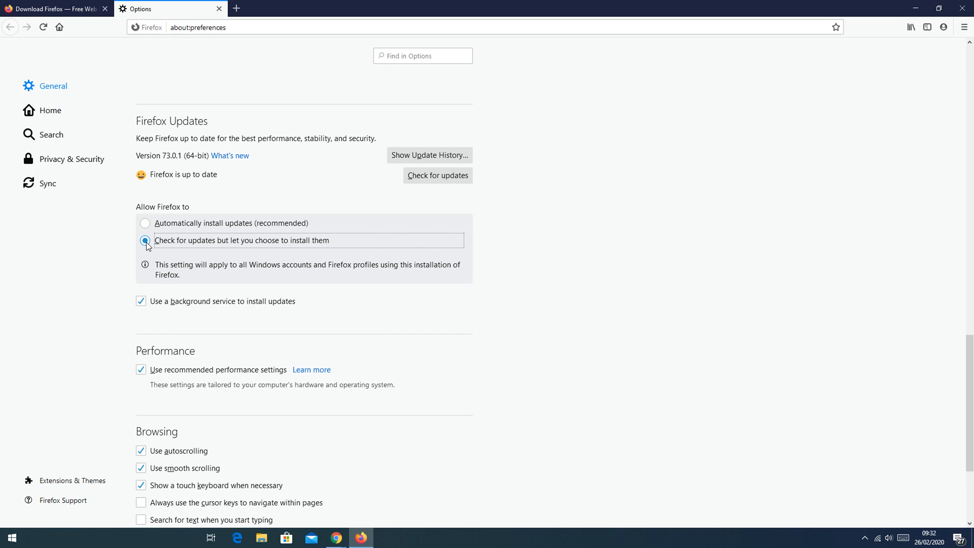